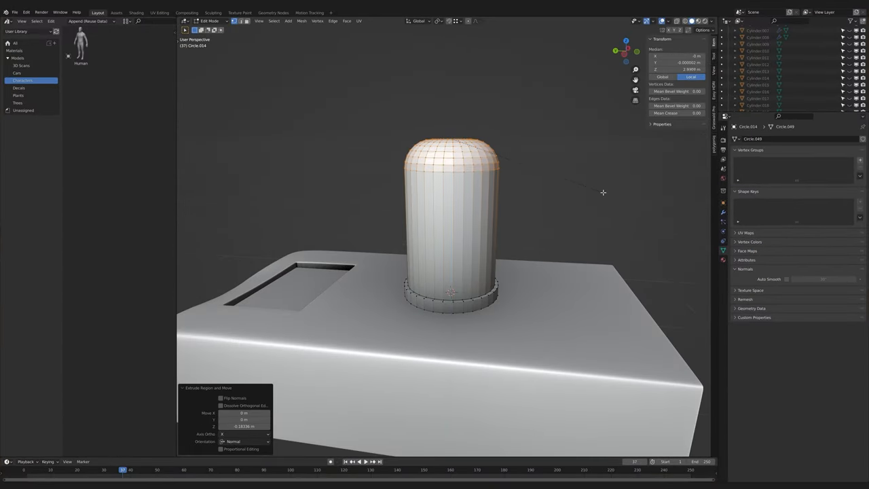
Switch from the skull sculpt to the assembled basement laundry scene with the skull on the shelf.
left_click(213, 13)
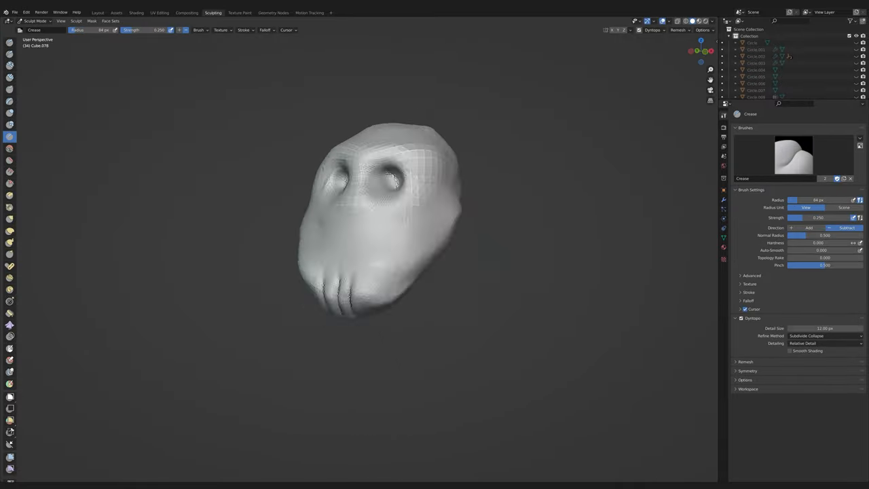
left_click(98, 12)
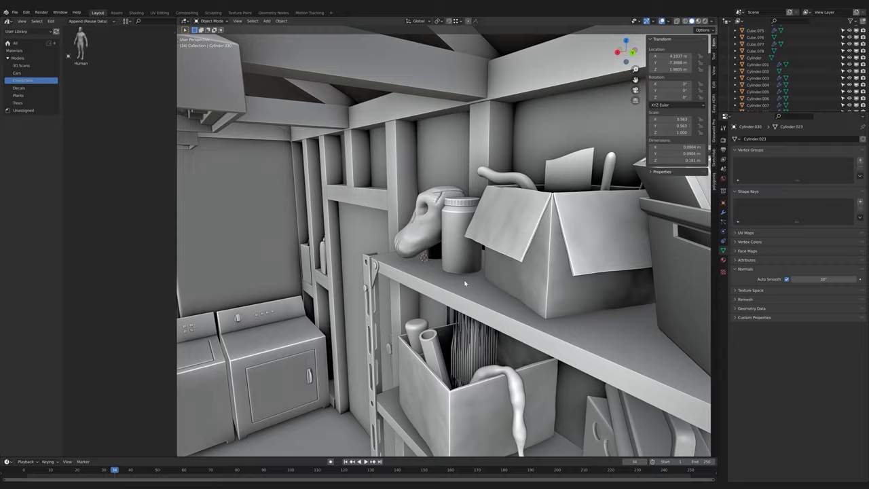